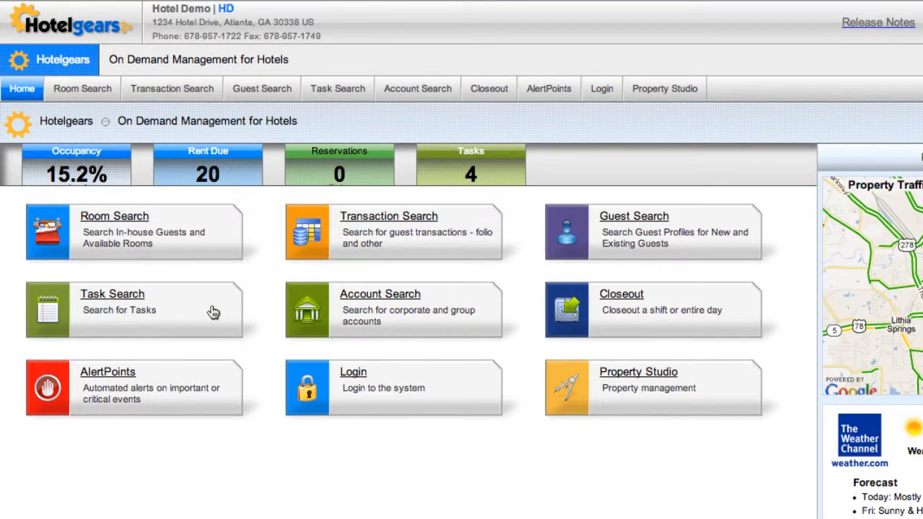
Search the task list and show tasks of All statuses (rooms 131, 136, 141)
{"action": "left_click", "coordinate": [113, 294]}
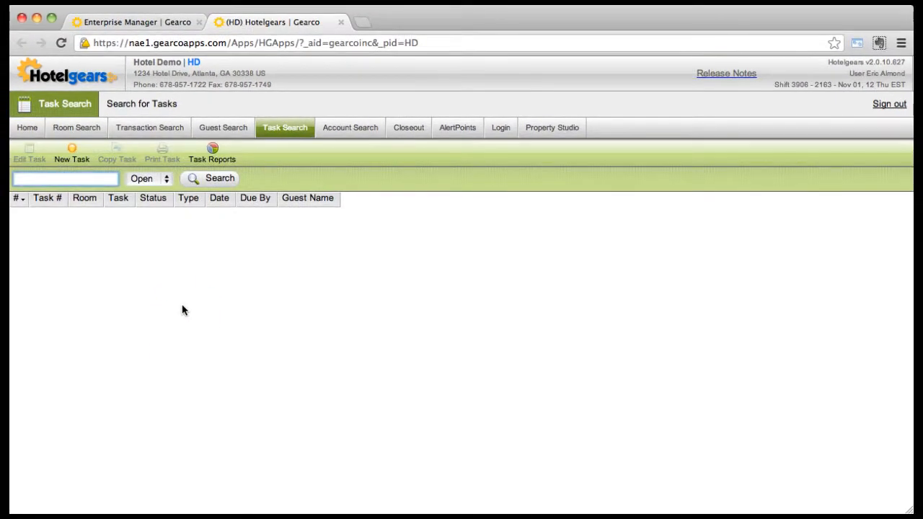
{"action": "left_click", "coordinate": [209, 179]}
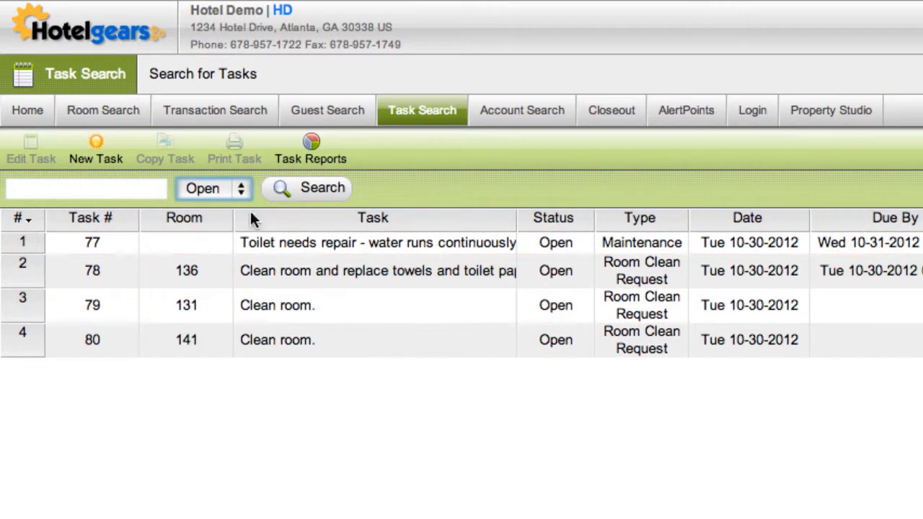
{"action": "left_click", "coordinate": [214, 187]}
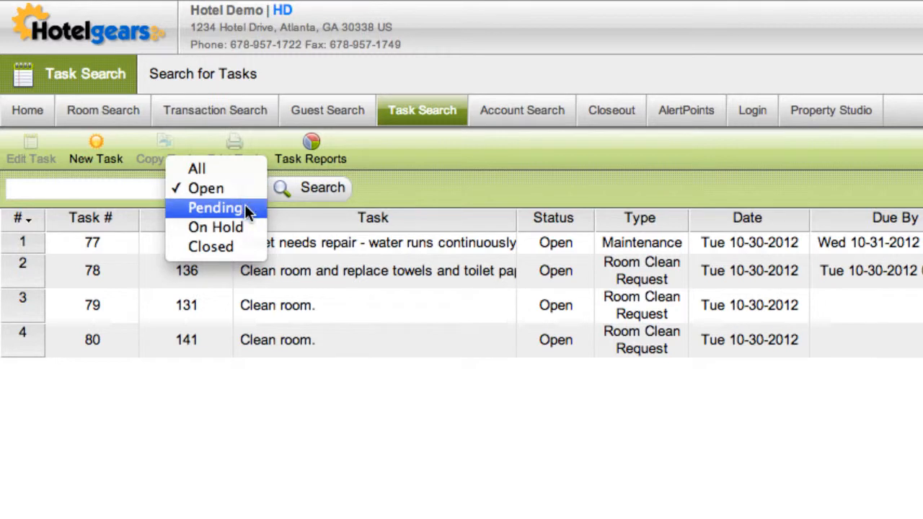
{"action": "mouse_move", "coordinate": [213, 246]}
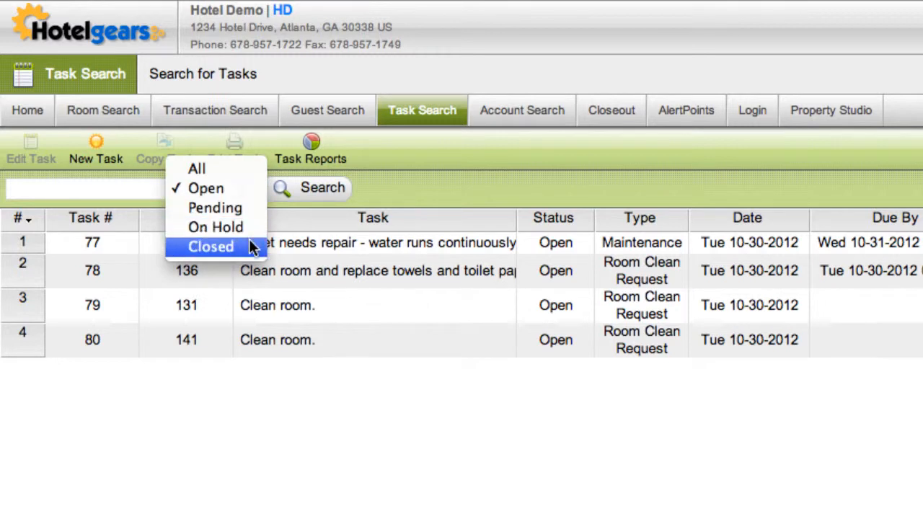
{"action": "left_click", "coordinate": [196, 167]}
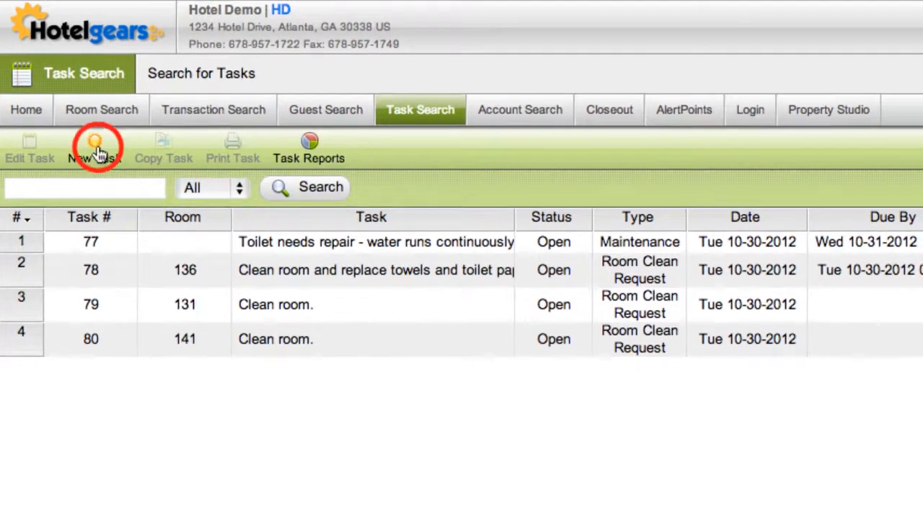
Create a Room Clean Request for room 112, 'Clean room and replace towels and sheets', 45 minutes expected
{"action": "left_click", "coordinate": [95, 144]}
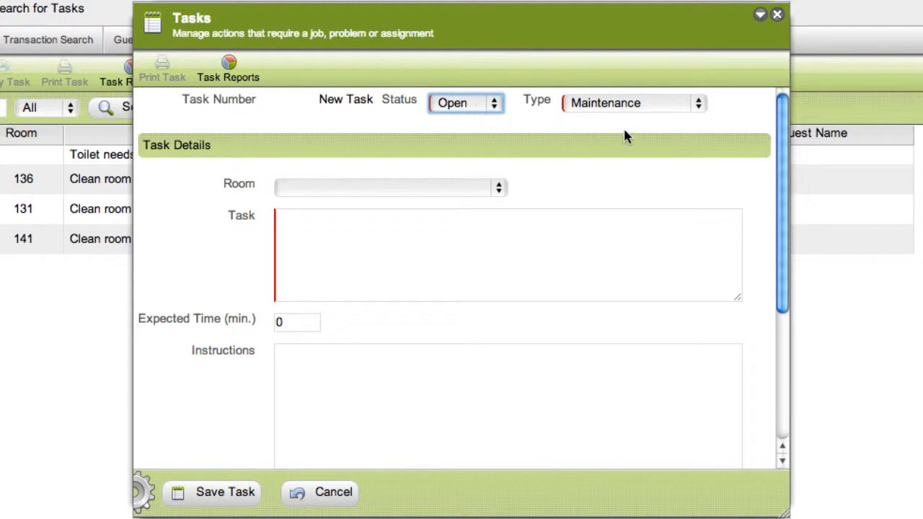
{"action": "left_click", "coordinate": [632, 103]}
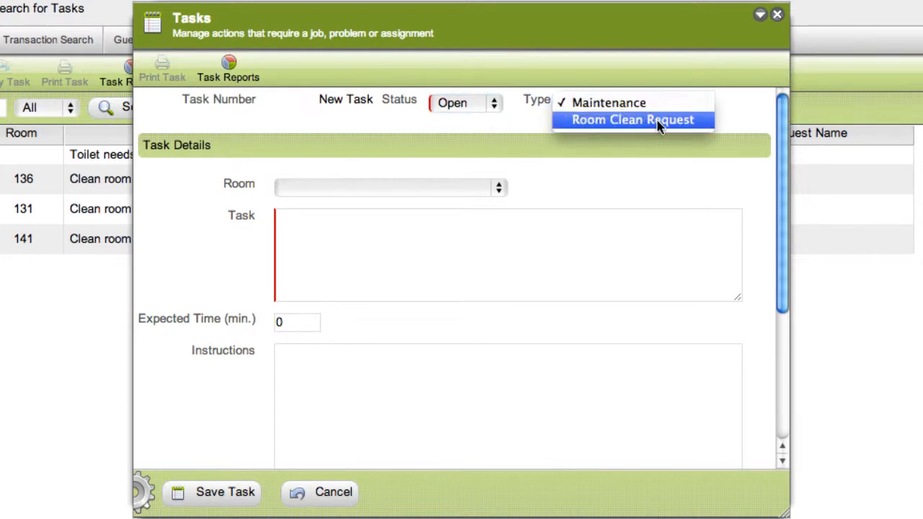
{"action": "left_click", "coordinate": [632, 120]}
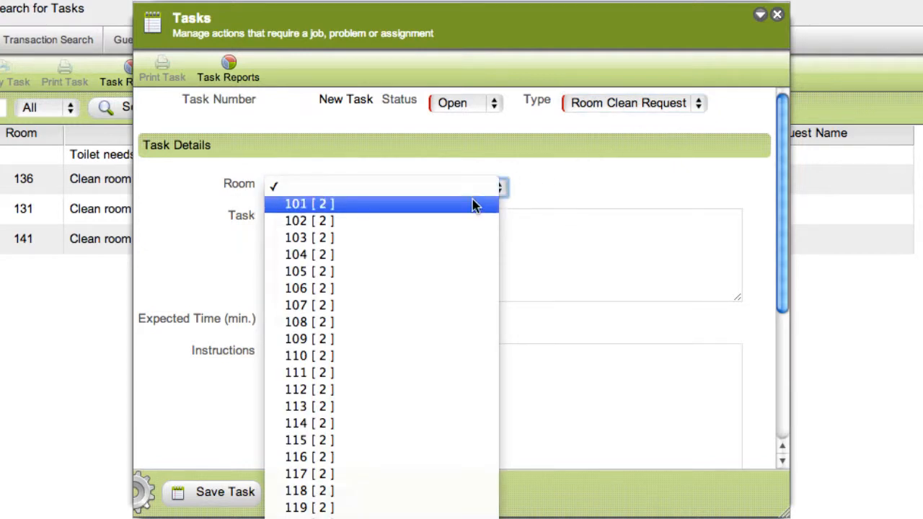
{"action": "left_click", "coordinate": [309, 390]}
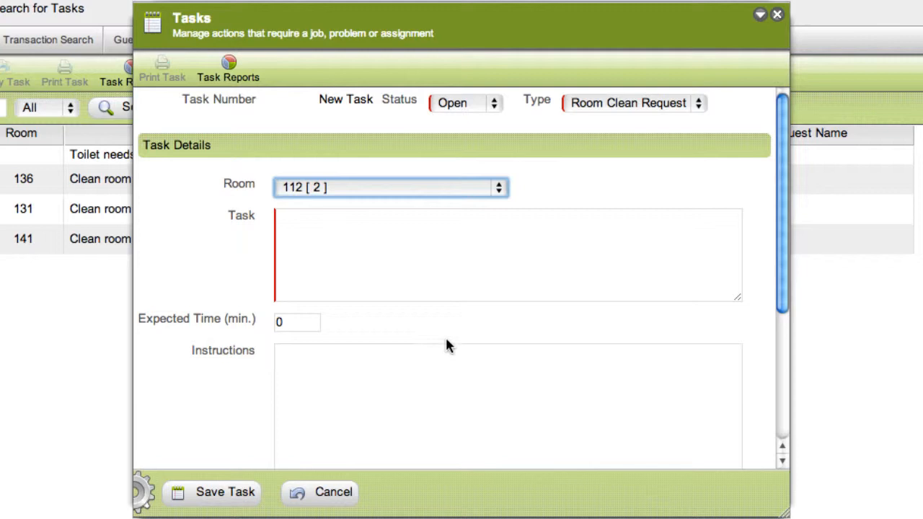
{"action": "type", "text": "Clean room and replace towels and sheets."}
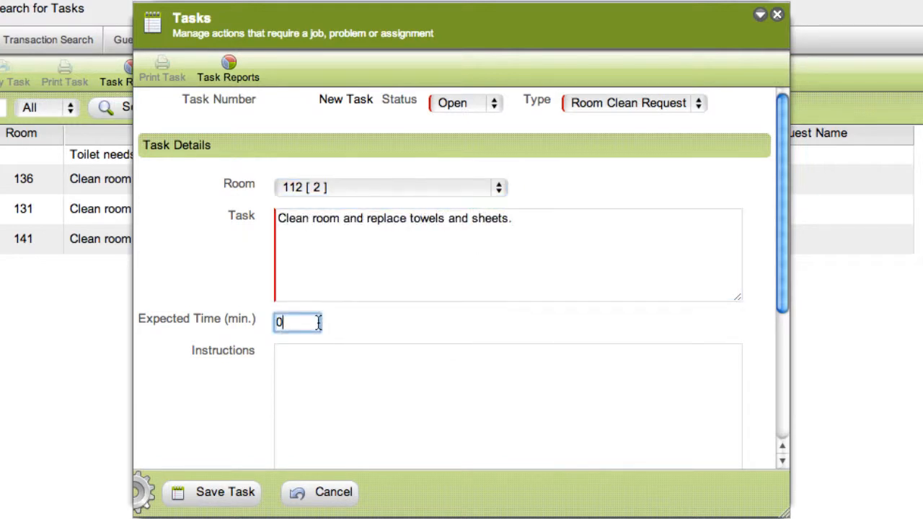
{"action": "type", "text": "45"}
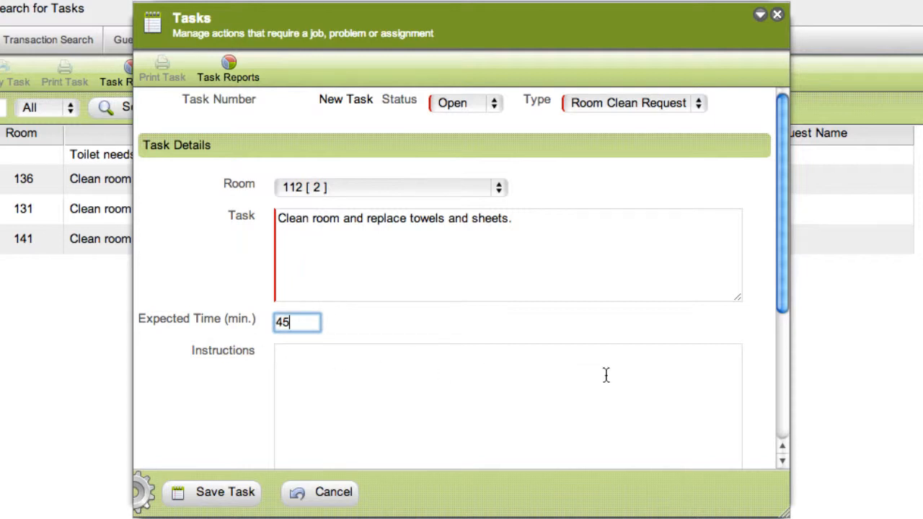
{"action": "scroll", "scroll_direction": "down", "scroll_amount": 3}
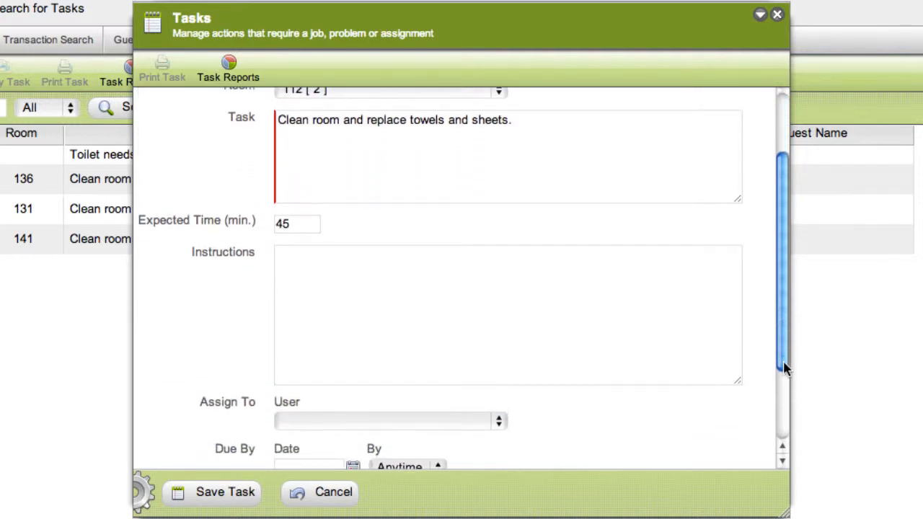
{"action": "scroll", "scroll_direction": "down", "scroll_amount": 3}
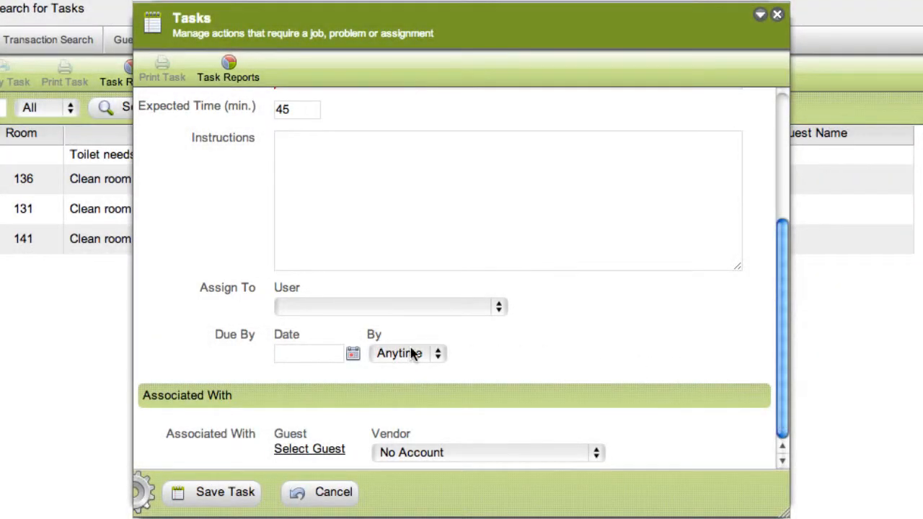
Set the room 112 task due 11/01/2012 by 2:00PM and save it
{"action": "left_click", "coordinate": [352, 353]}
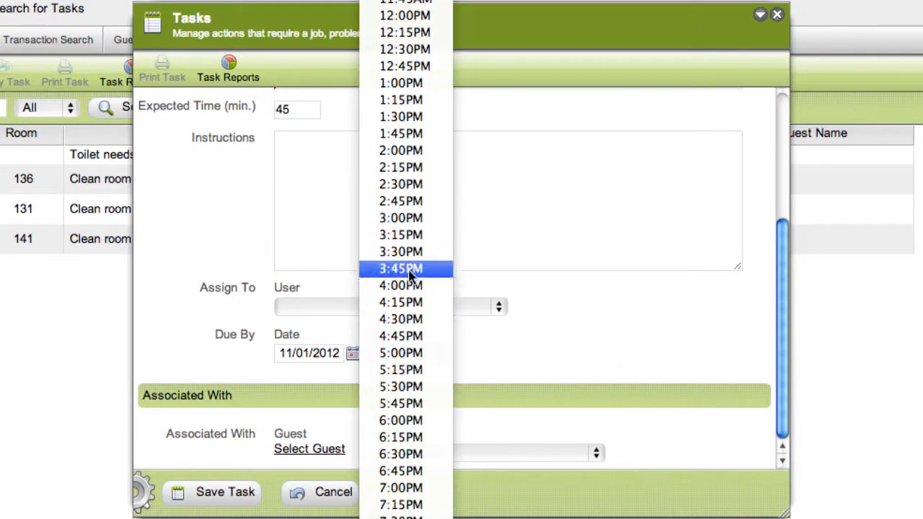
{"action": "left_click", "coordinate": [401, 150]}
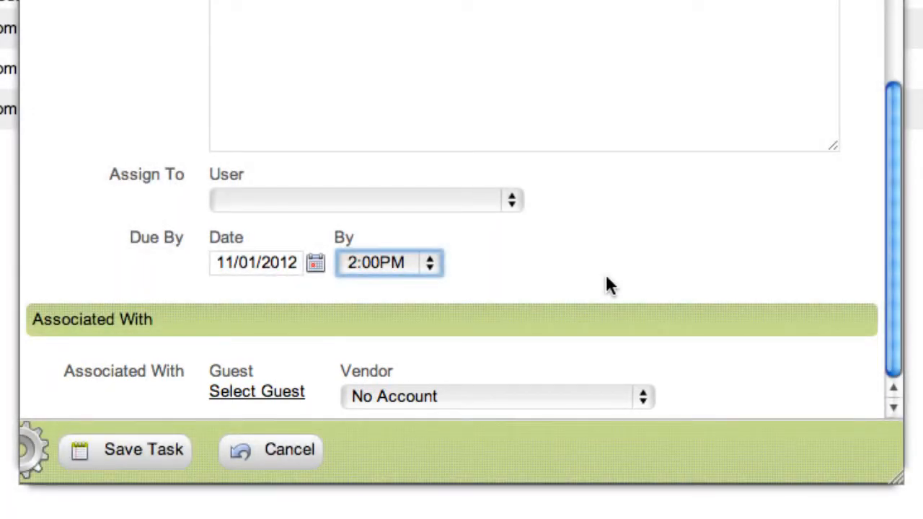
{"action": "mouse_move", "coordinate": [589, 291]}
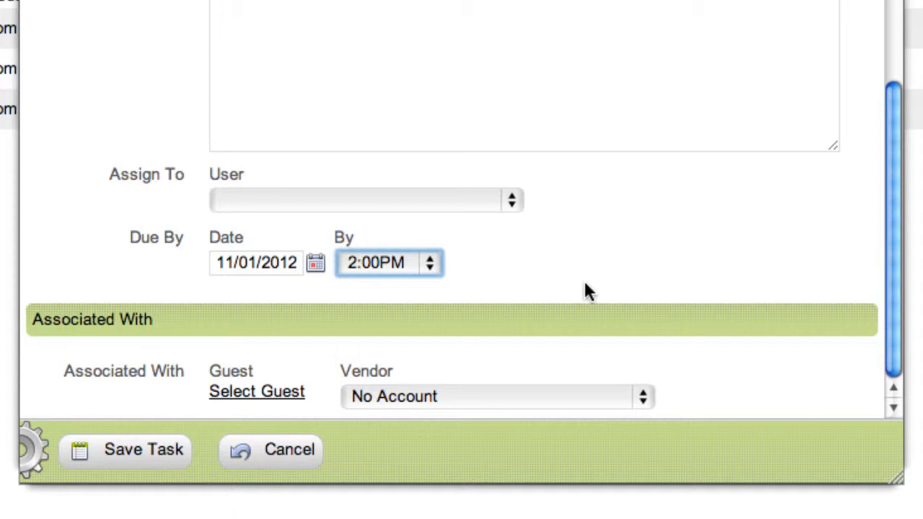
{"action": "left_click", "coordinate": [126, 450]}
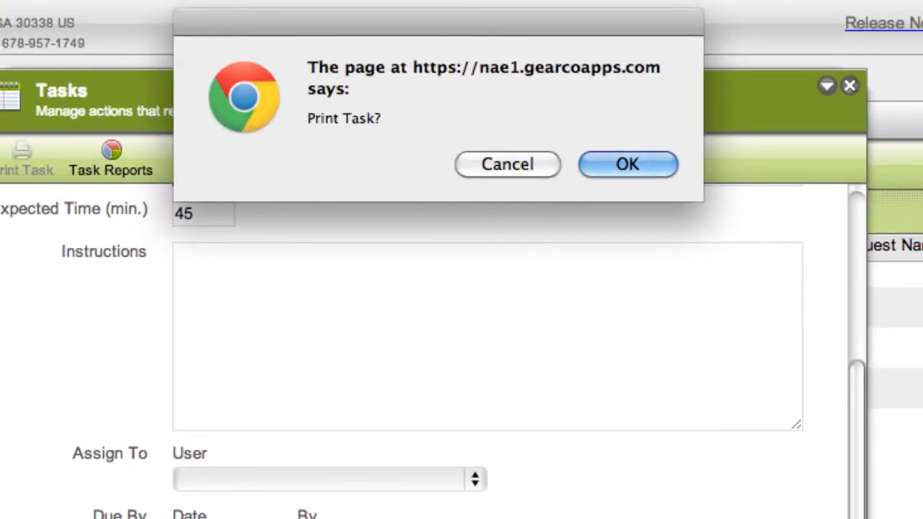
{"action": "mouse_move", "coordinate": [490, 261]}
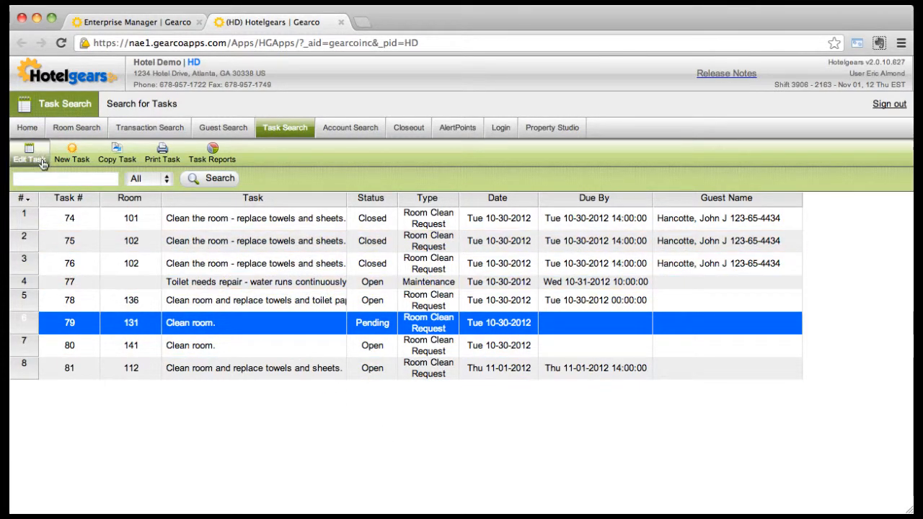
Change task 79 for room 131 to Closed status and save it
{"action": "left_click", "coordinate": [29, 153]}
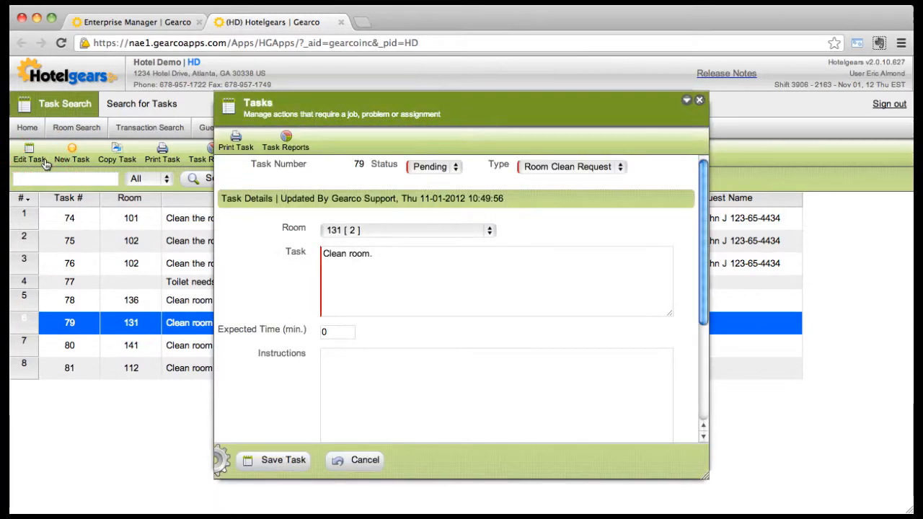
{"action": "left_click", "coordinate": [433, 167]}
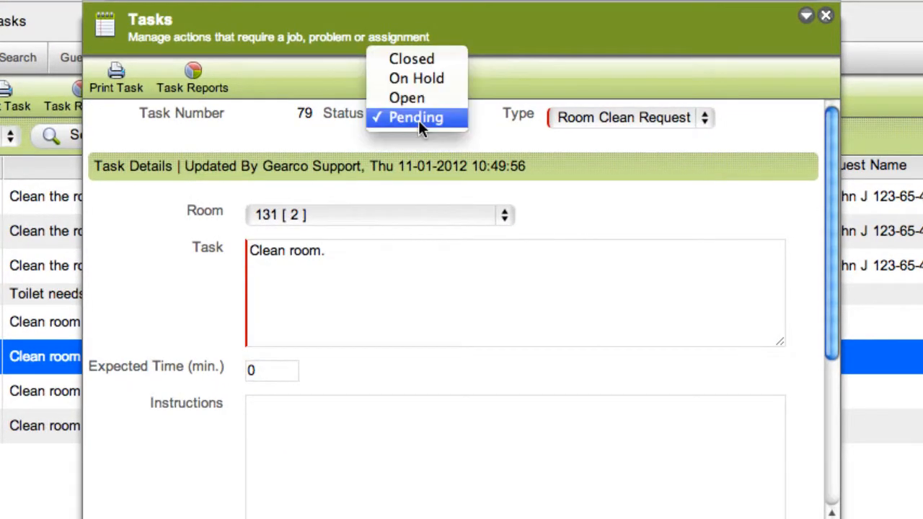
{"action": "left_click", "coordinate": [411, 58]}
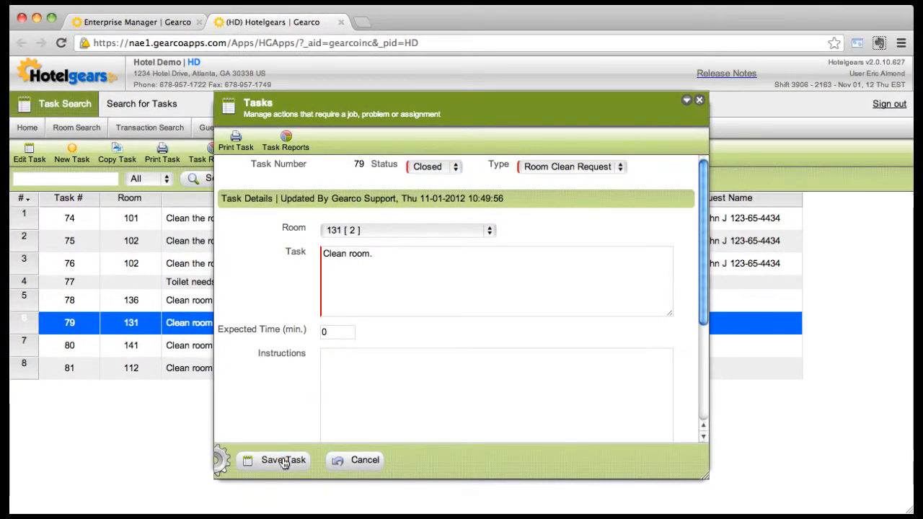
{"action": "left_click", "coordinate": [282, 460]}
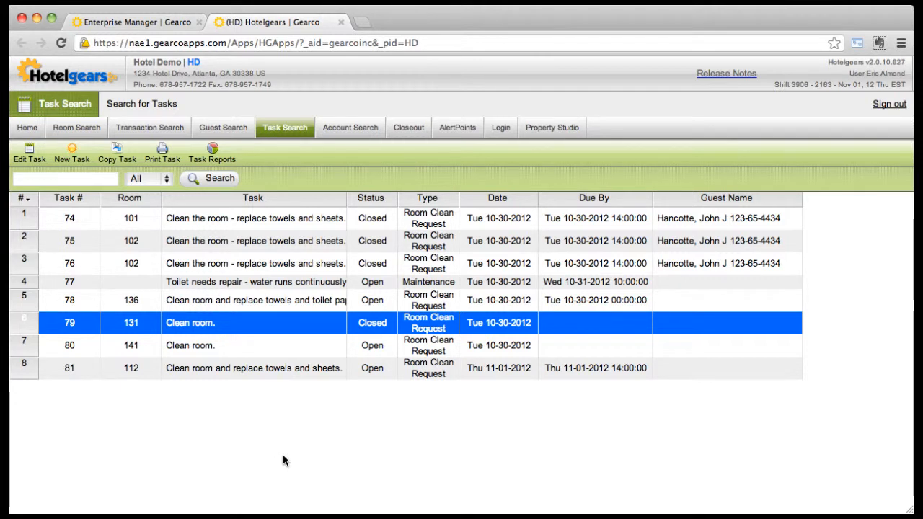
Copy the room 112 cleaning task to room 113 and save it as task 82
{"action": "left_click", "coordinate": [252, 367]}
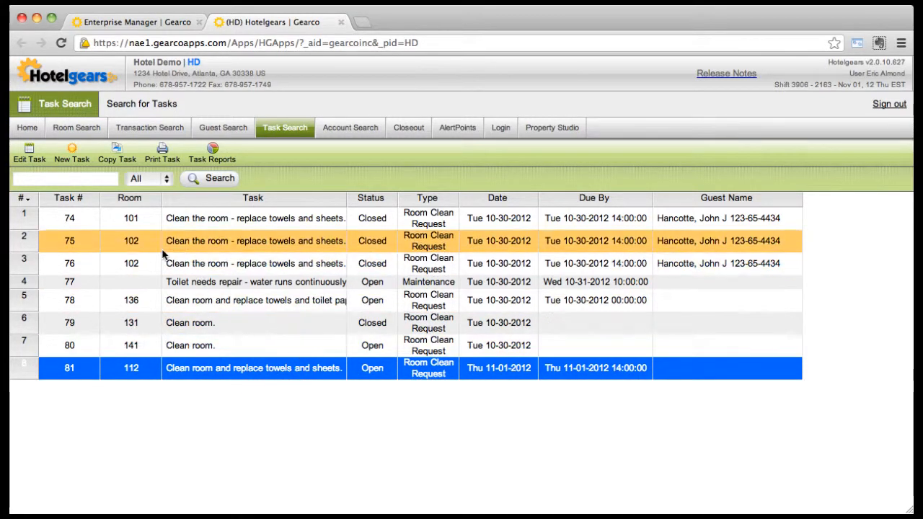
{"action": "left_click", "coordinate": [116, 153]}
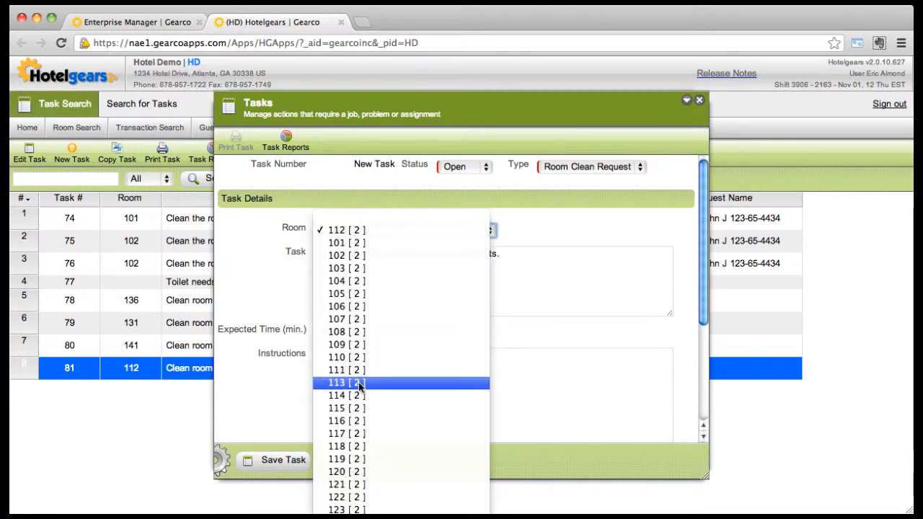
{"action": "left_click", "coordinate": [346, 382]}
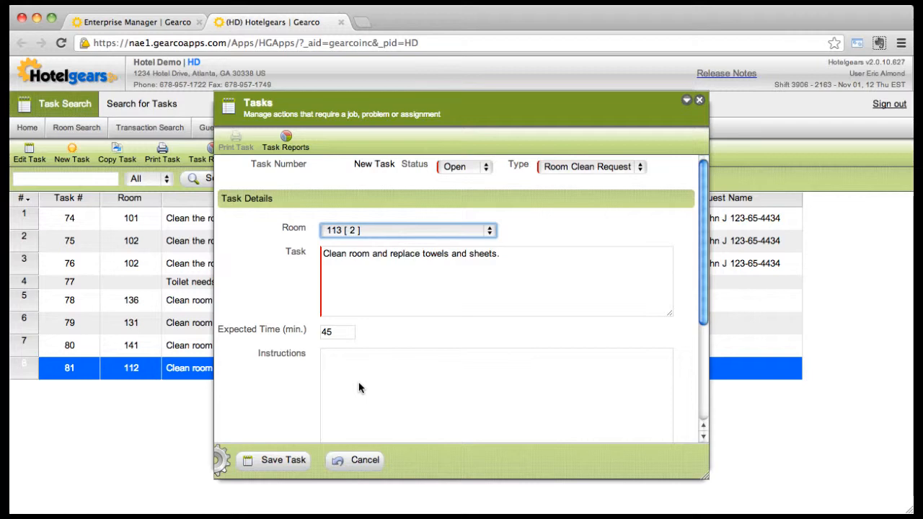
{"action": "left_click", "coordinate": [283, 459]}
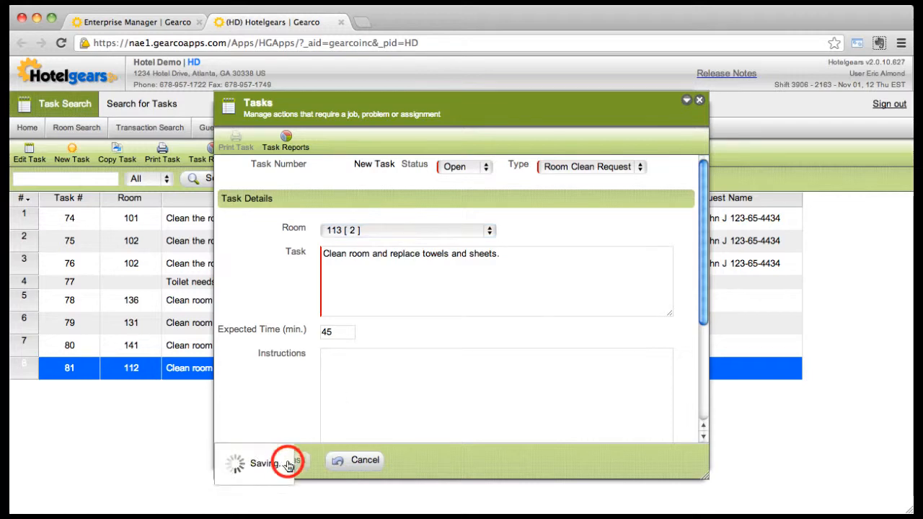
{"action": "left_click", "coordinate": [262, 462]}
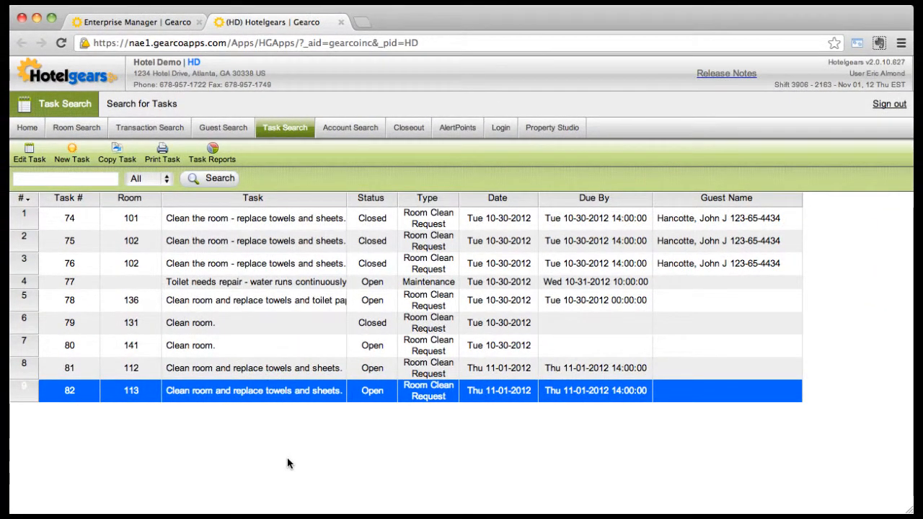
Choose the Task List report from Task Reports' report search
{"action": "left_click", "coordinate": [255, 281]}
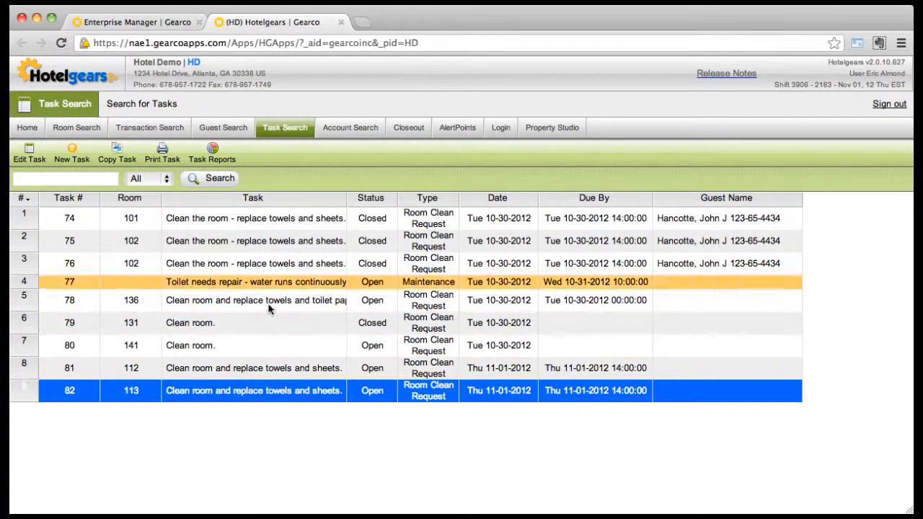
{"action": "left_click", "coordinate": [212, 151]}
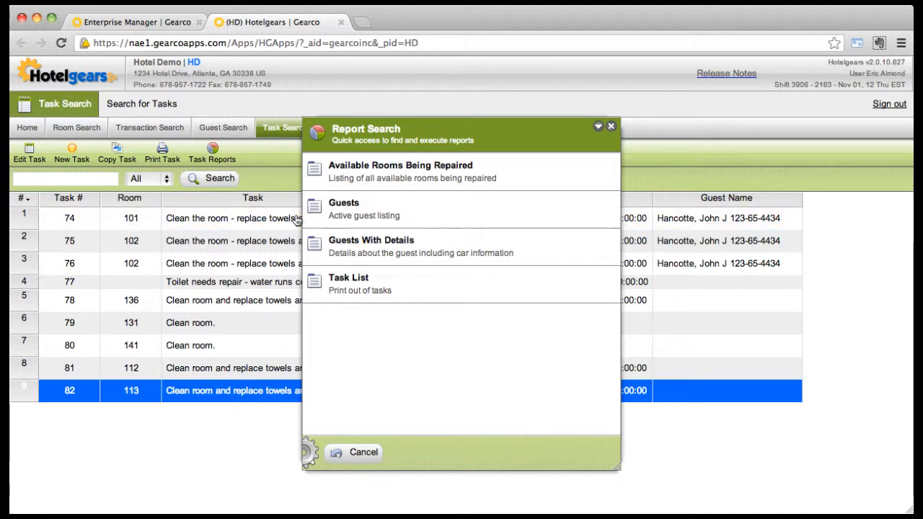
{"action": "left_click", "coordinate": [349, 283]}
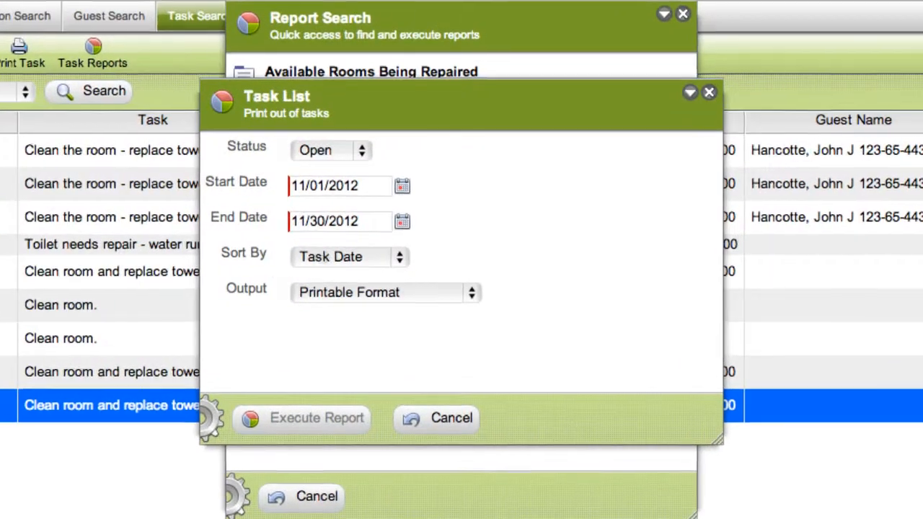
Set the report's Status to All and Output to Microsoft Excel, keeping the November 2012 range
{"action": "left_click", "coordinate": [329, 150]}
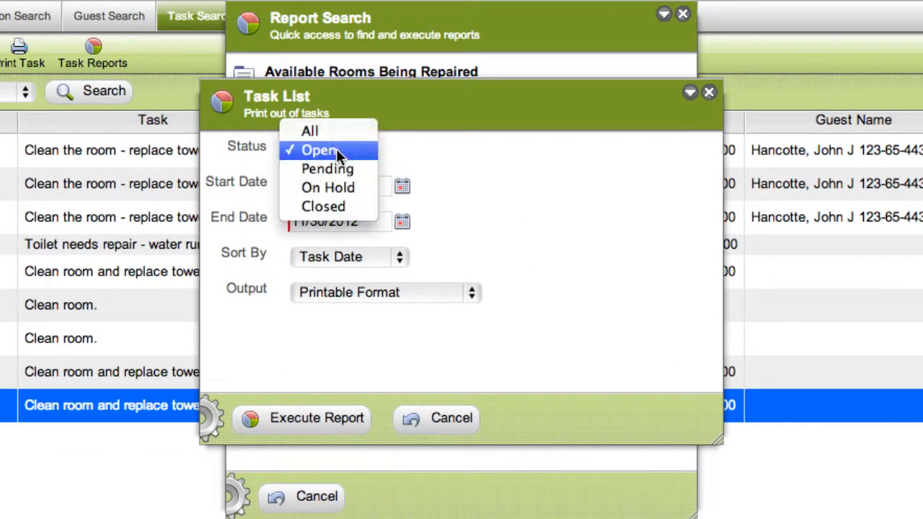
{"action": "mouse_move", "coordinate": [329, 130]}
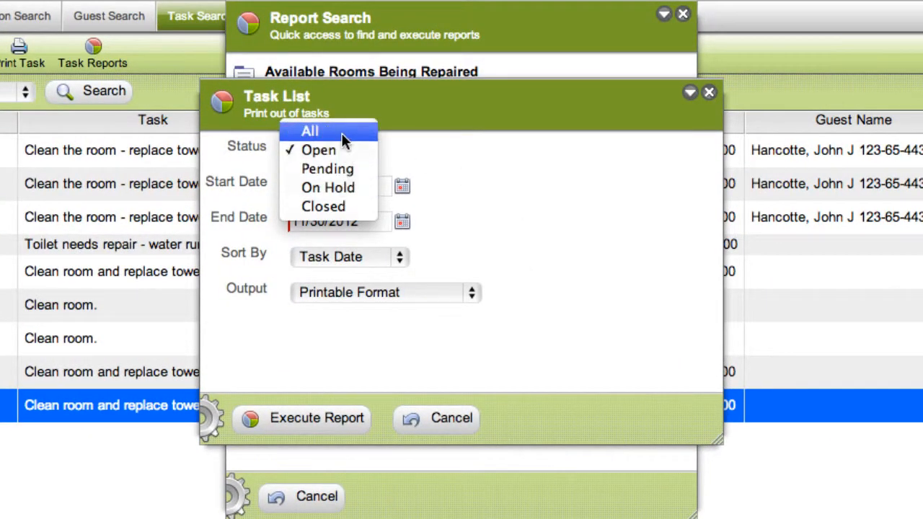
{"action": "left_click", "coordinate": [309, 129]}
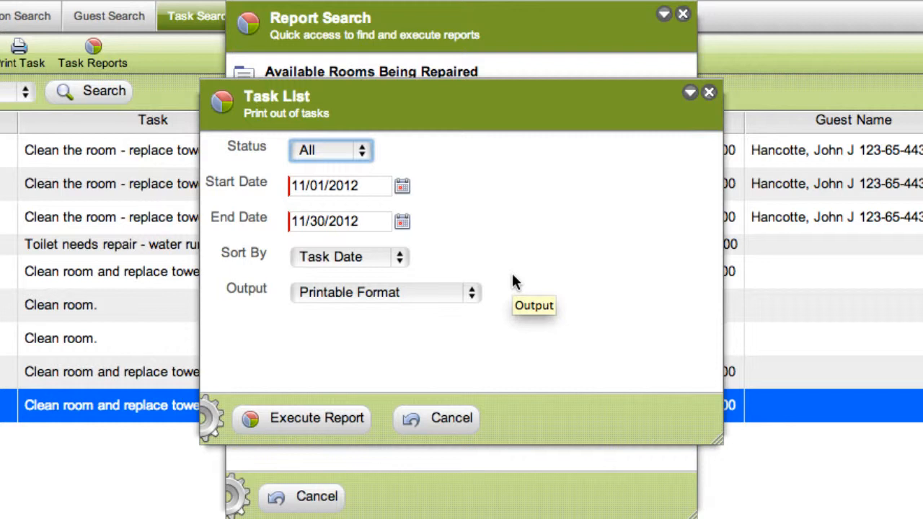
{"action": "mouse_move", "coordinate": [430, 310]}
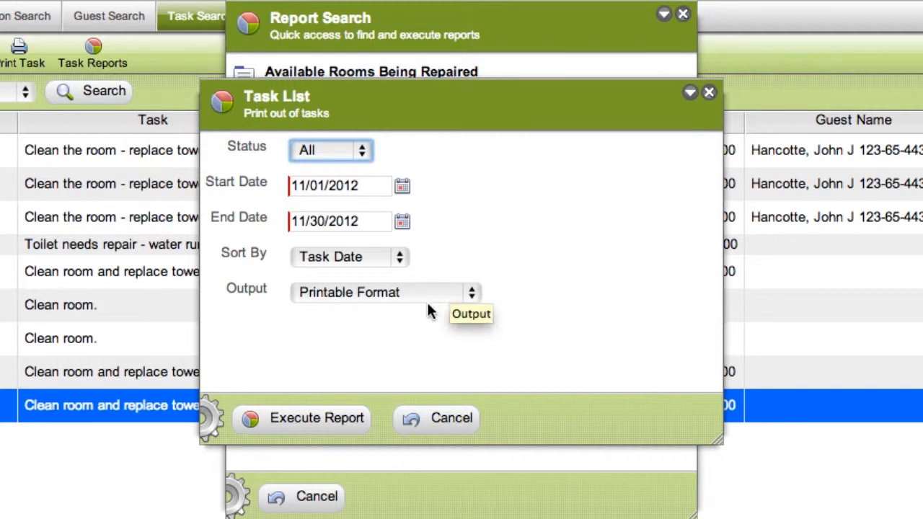
{"action": "left_click", "coordinate": [386, 291]}
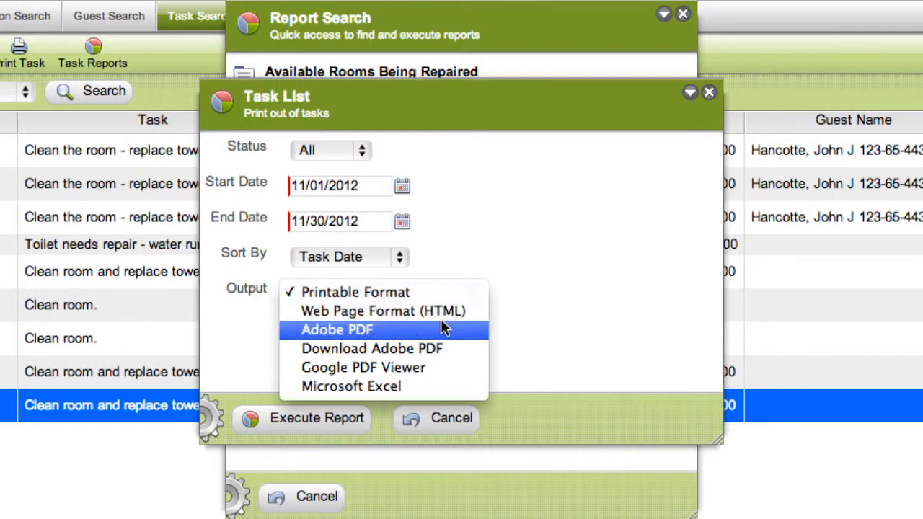
{"action": "mouse_move", "coordinate": [443, 339]}
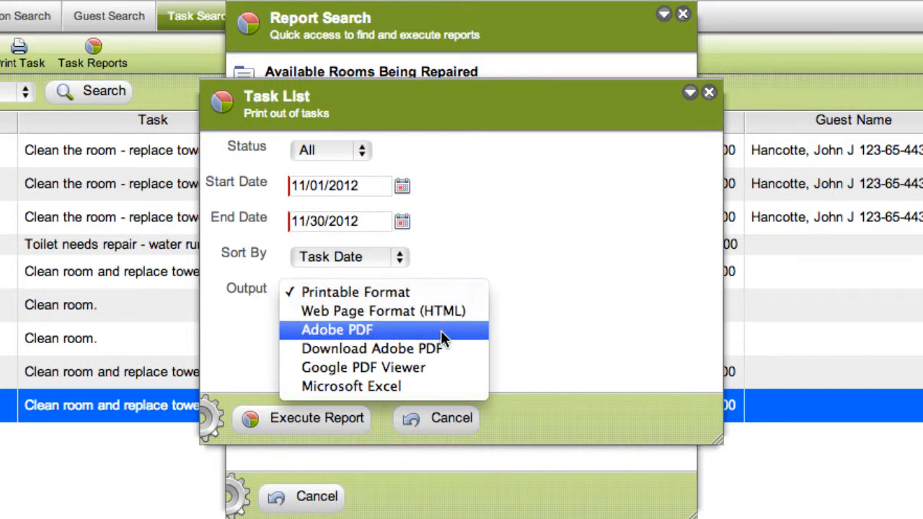
{"action": "left_click", "coordinate": [363, 368]}
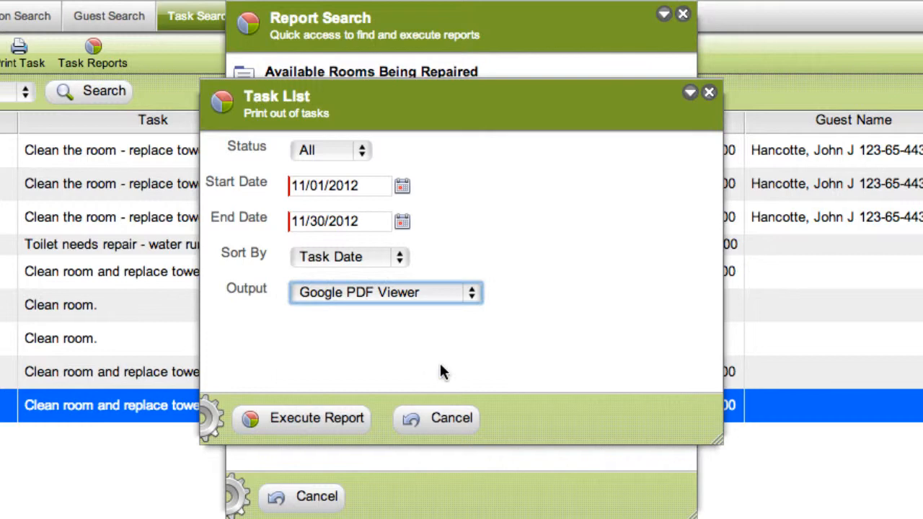
{"action": "left_click", "coordinate": [303, 418]}
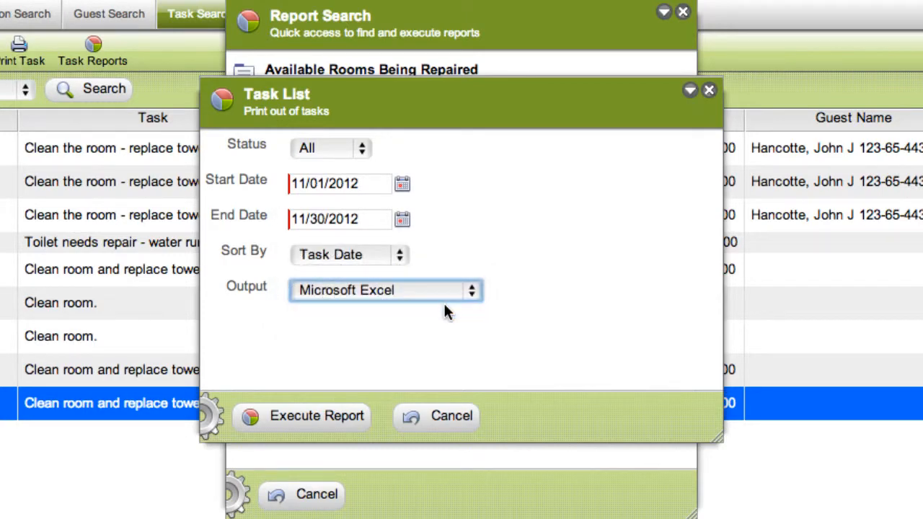
{"action": "mouse_move", "coordinate": [514, 334]}
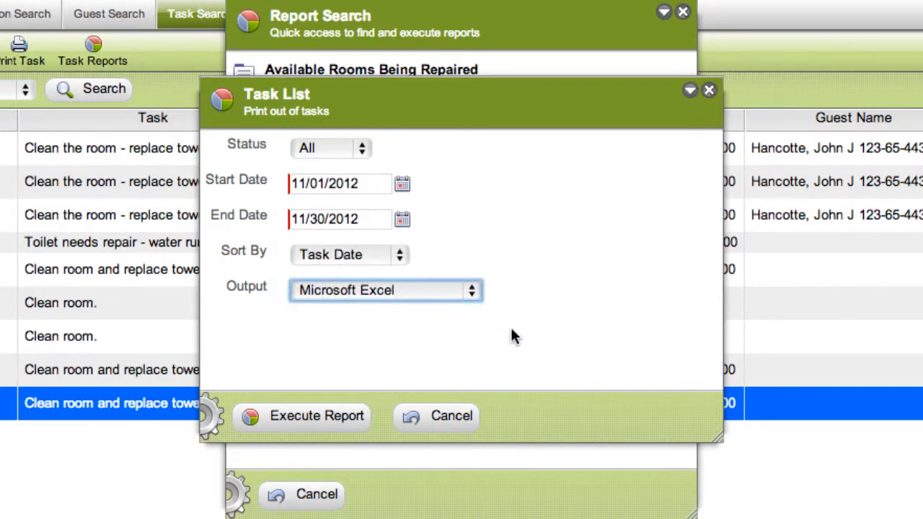